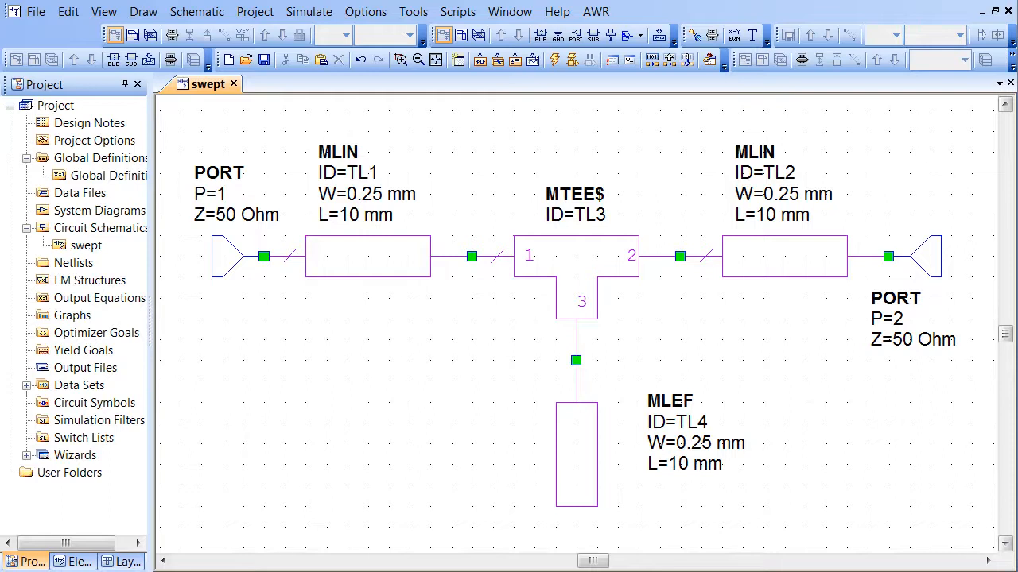
{"action": "mouse_move", "coordinate": [708, 491]}
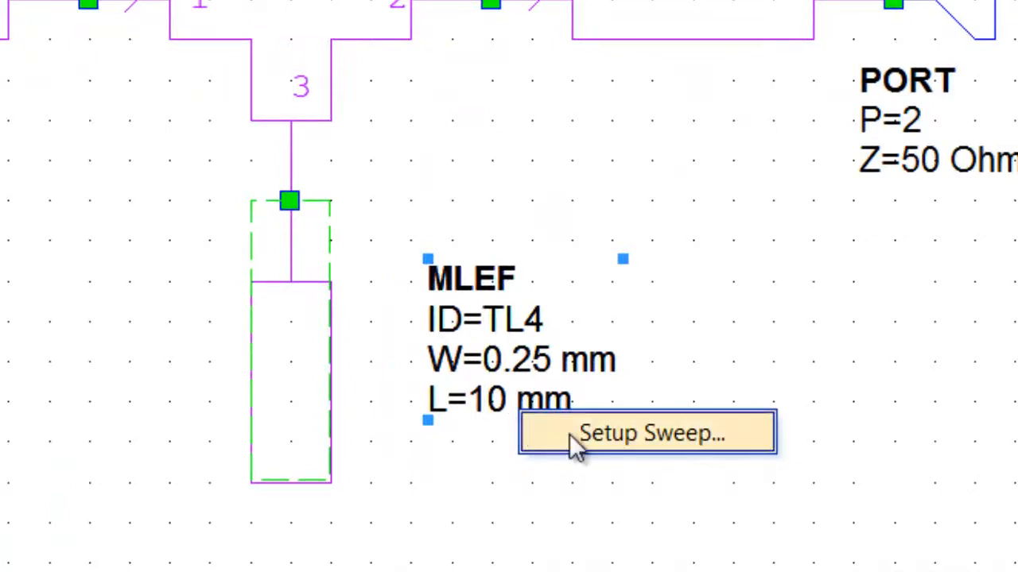
Step: Sweep L1 linearly from start 1 to stop 9 with step size 2
{"action": "left_click", "coordinate": [647, 433]}
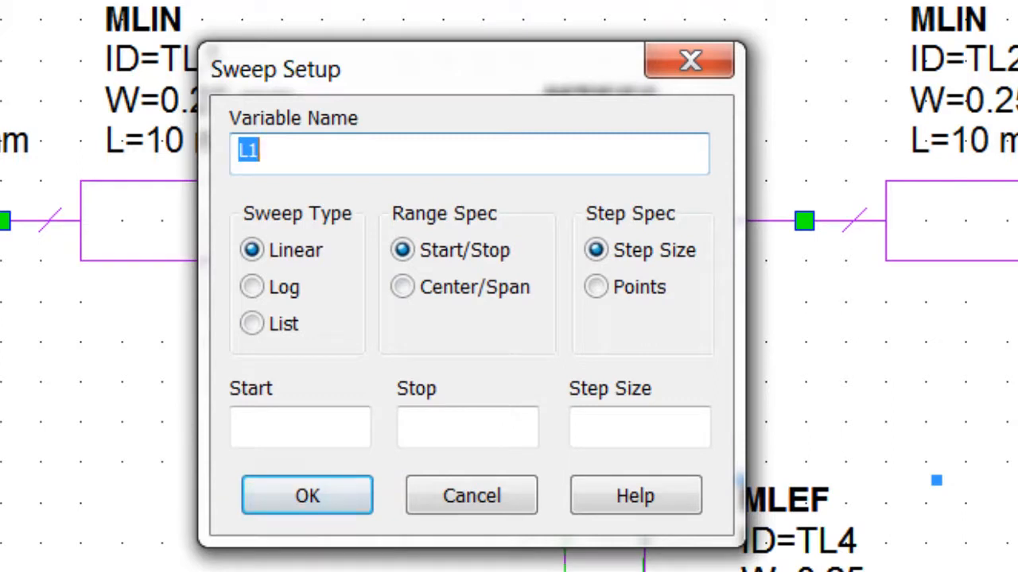
{"action": "mouse_move", "coordinate": [195, 395]}
{"action": "type", "text": "1"}
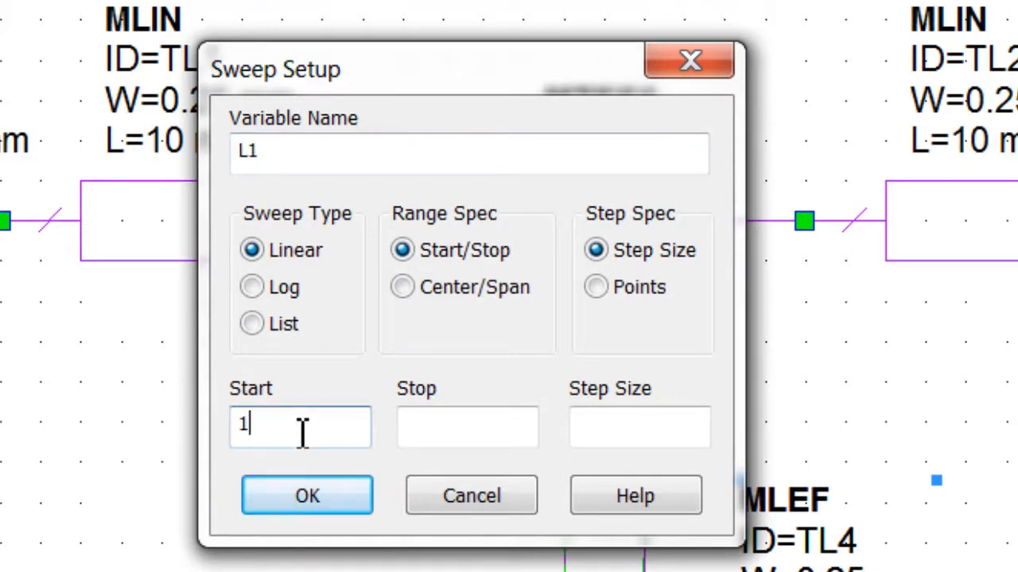
{"action": "type", "text": "9"}
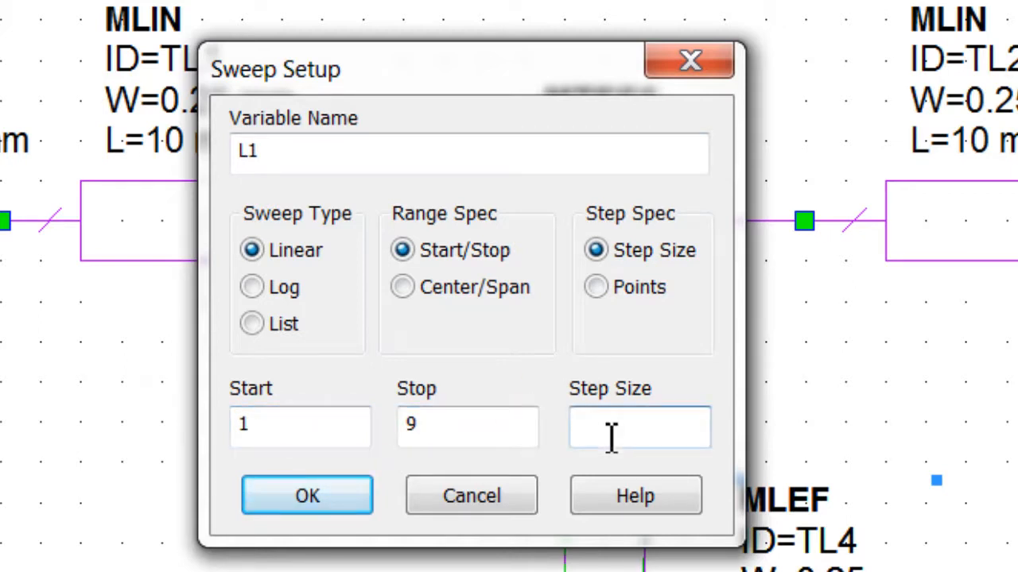
{"action": "type", "text": "2"}
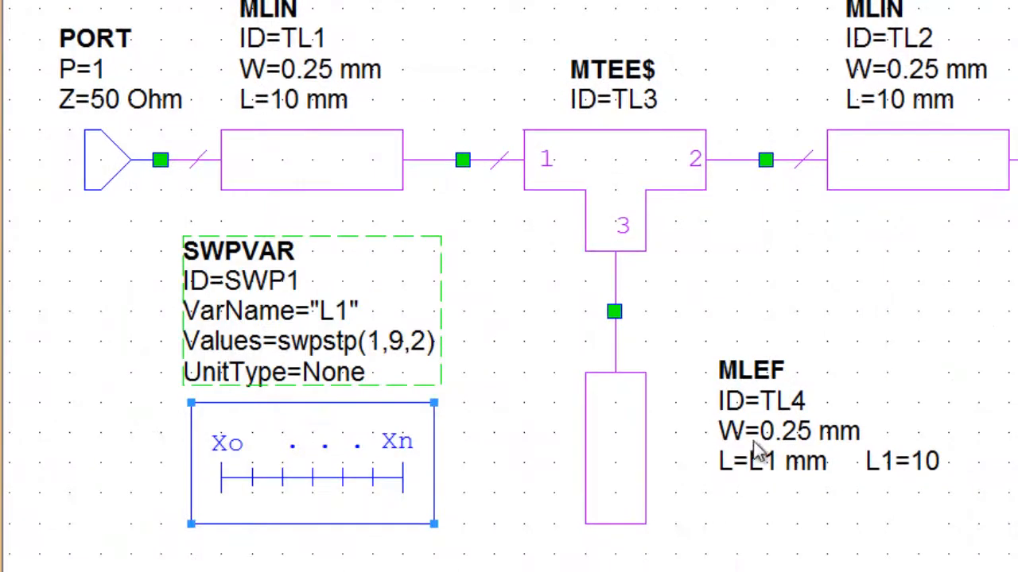
Step: Scroll down to view the L1=10 equation beside the open stub
{"action": "scroll", "scroll_direction": "down", "scroll_amount": 3}
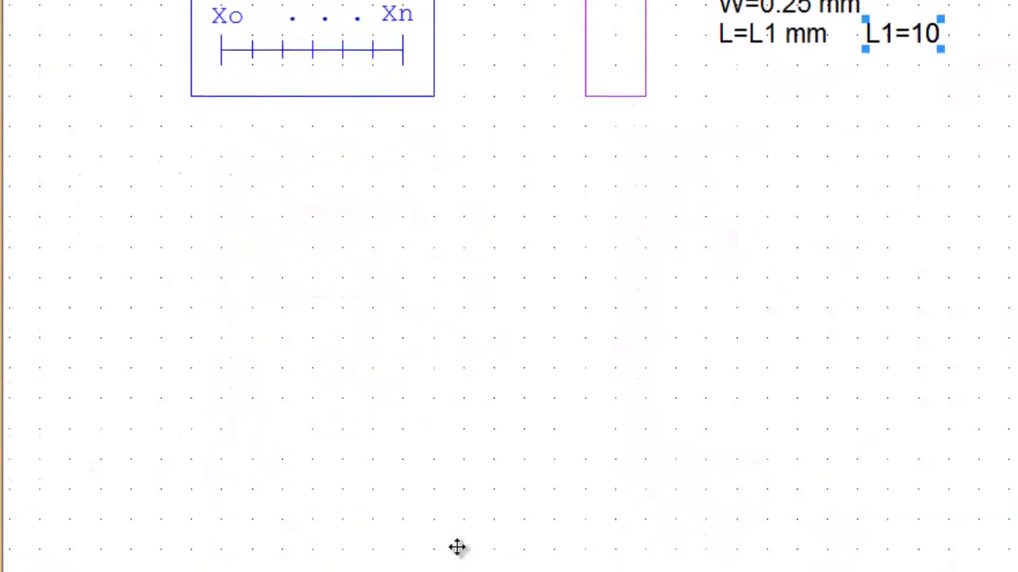